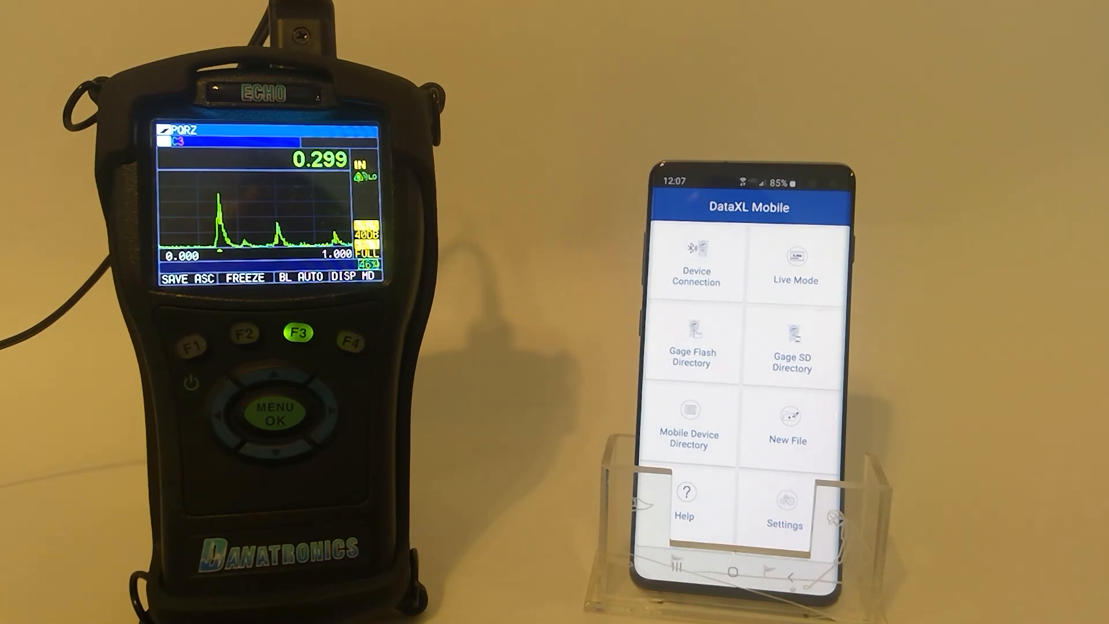
Step: Switch BLUETOOTH from OFF to ON under DATALOGGER/COMM and return to measurement mode
{"action": "left_click", "coordinate": [273, 413]}
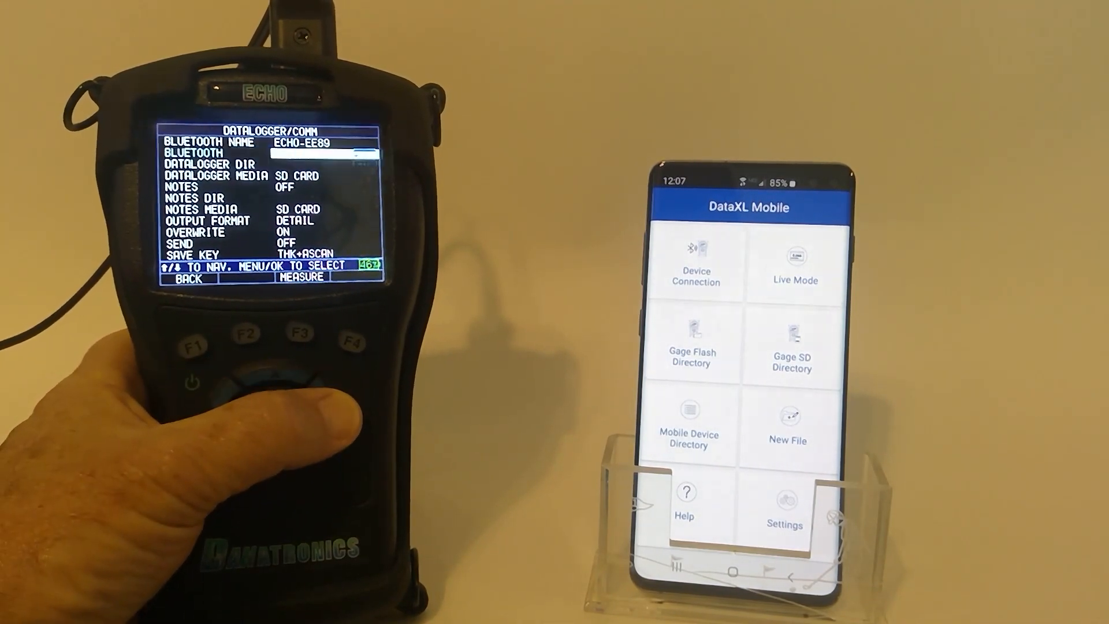
{"action": "left_click", "coordinate": [272, 413]}
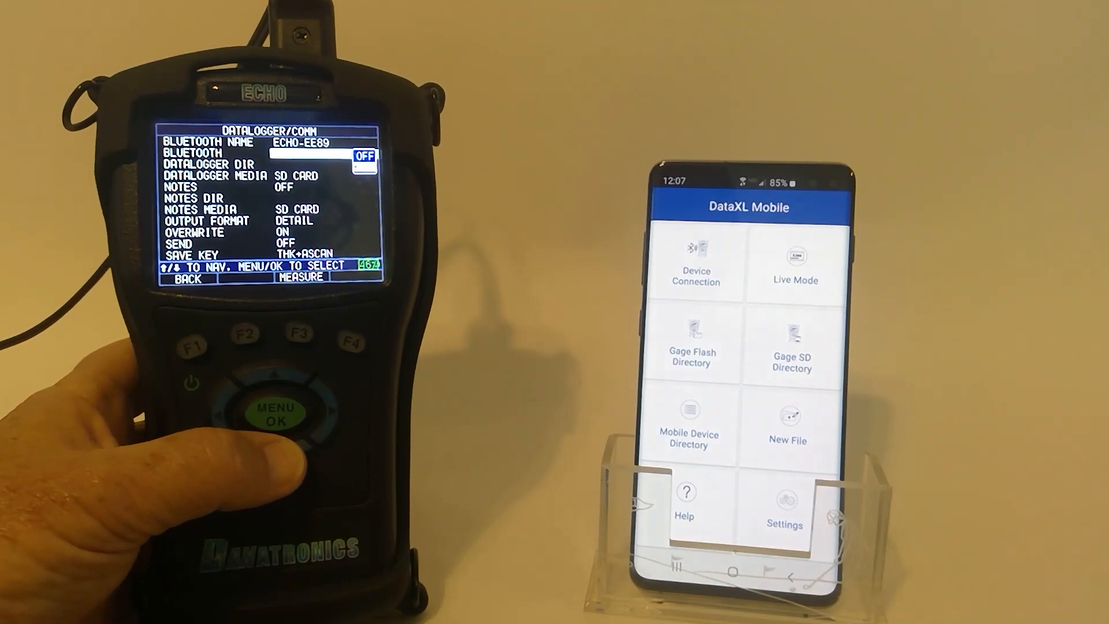
{"action": "left_click", "coordinate": [278, 410]}
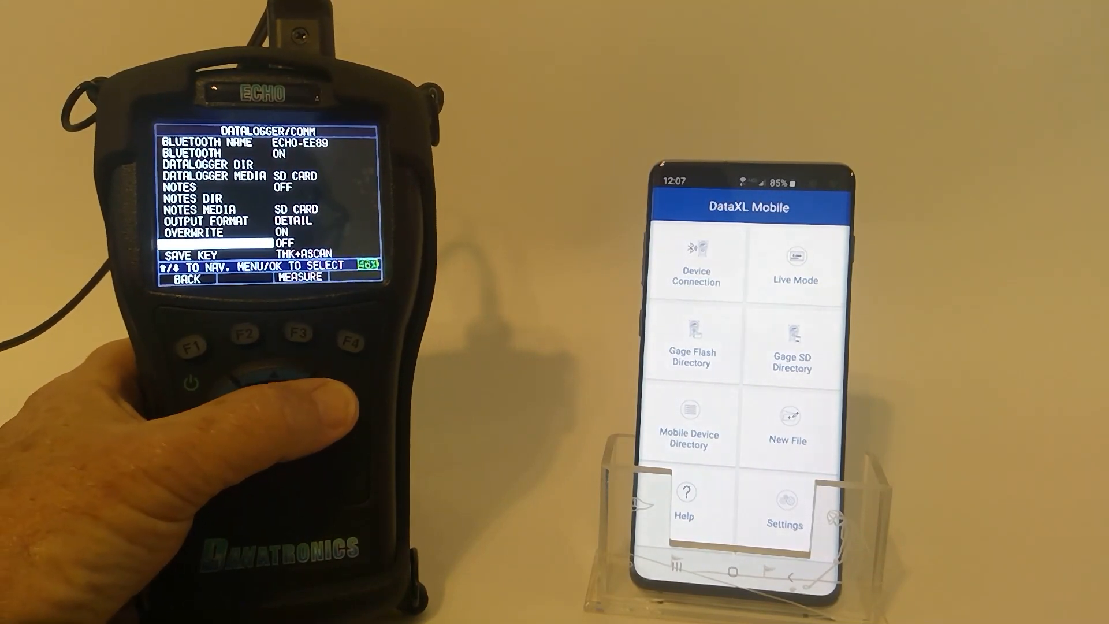
{"action": "left_click", "coordinate": [276, 413]}
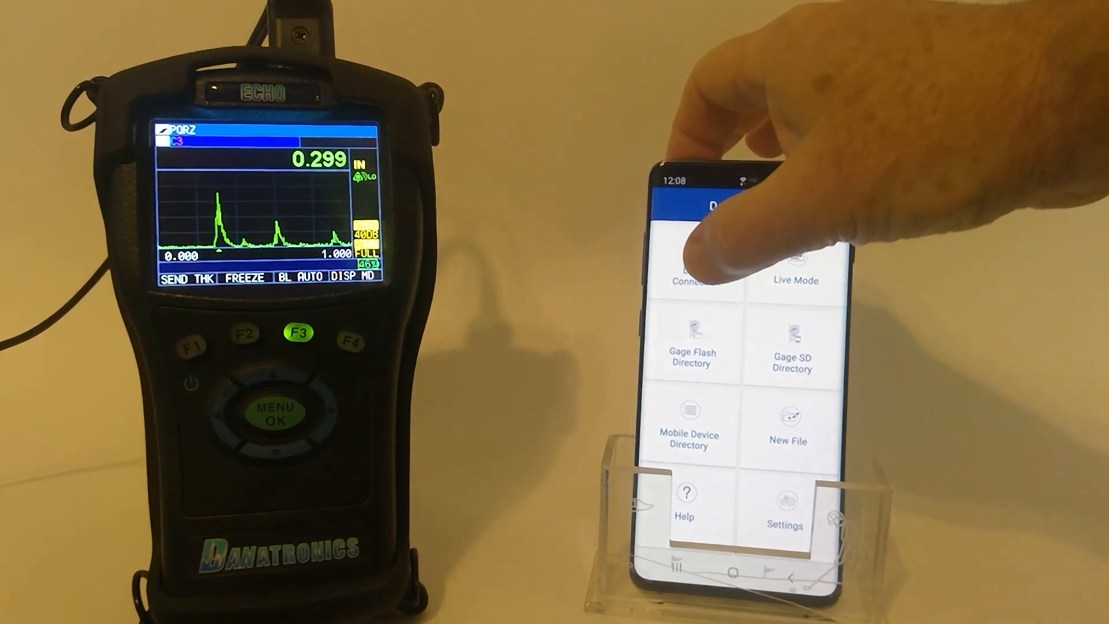
Step: Pair with ECHO-EE89 via Device Connection until the green connected dot shows
{"action": "left_click", "coordinate": [690, 279]}
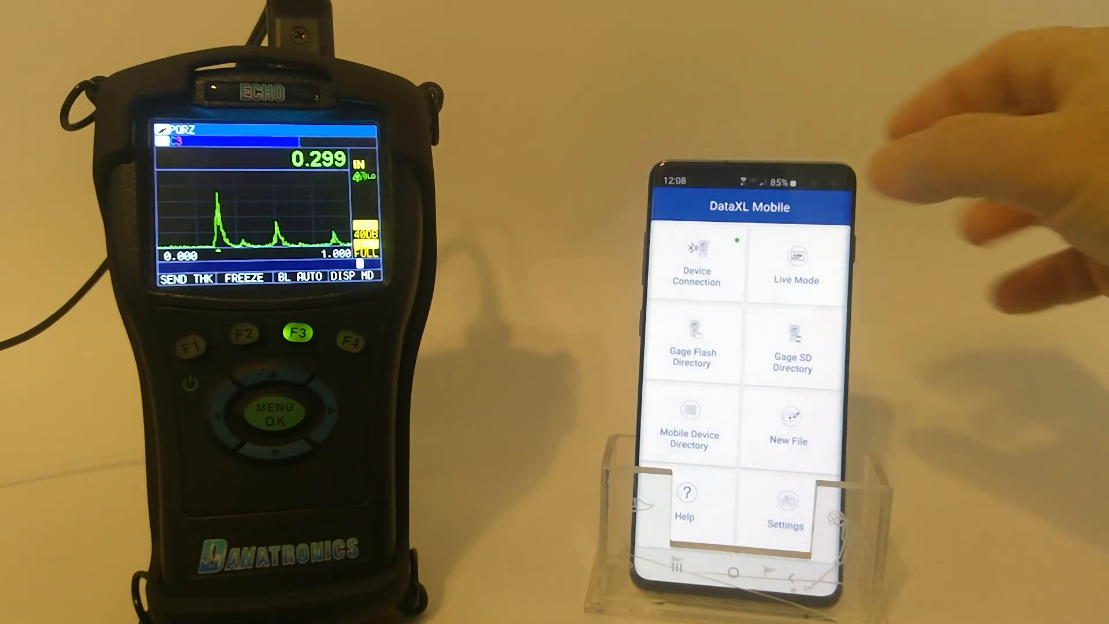
{"action": "left_click", "coordinate": [795, 266]}
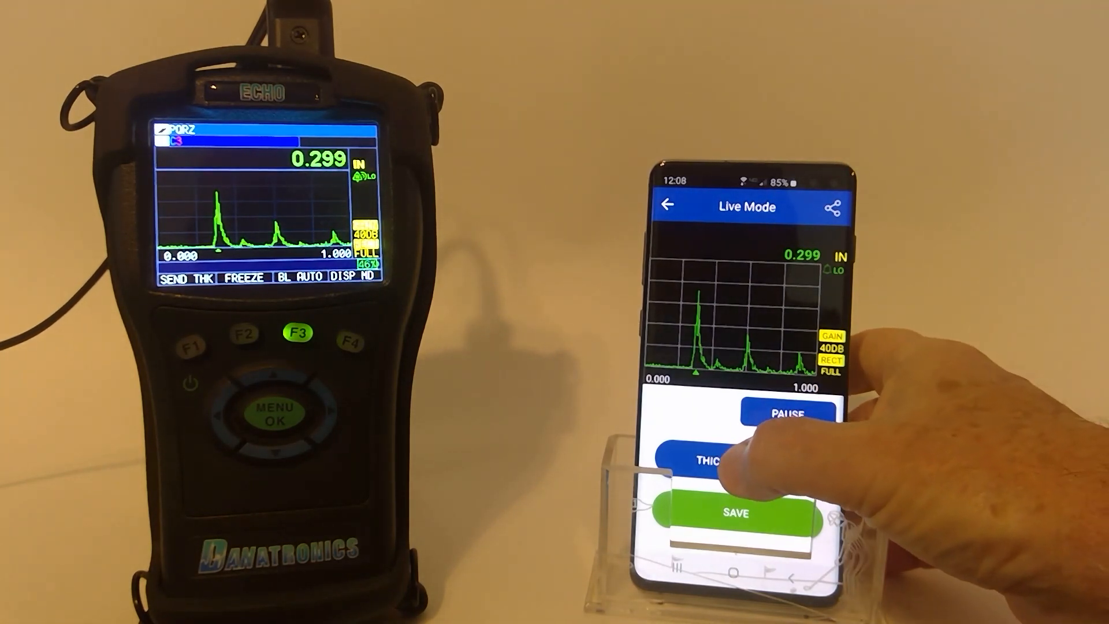
{"action": "left_click", "coordinate": [714, 460]}
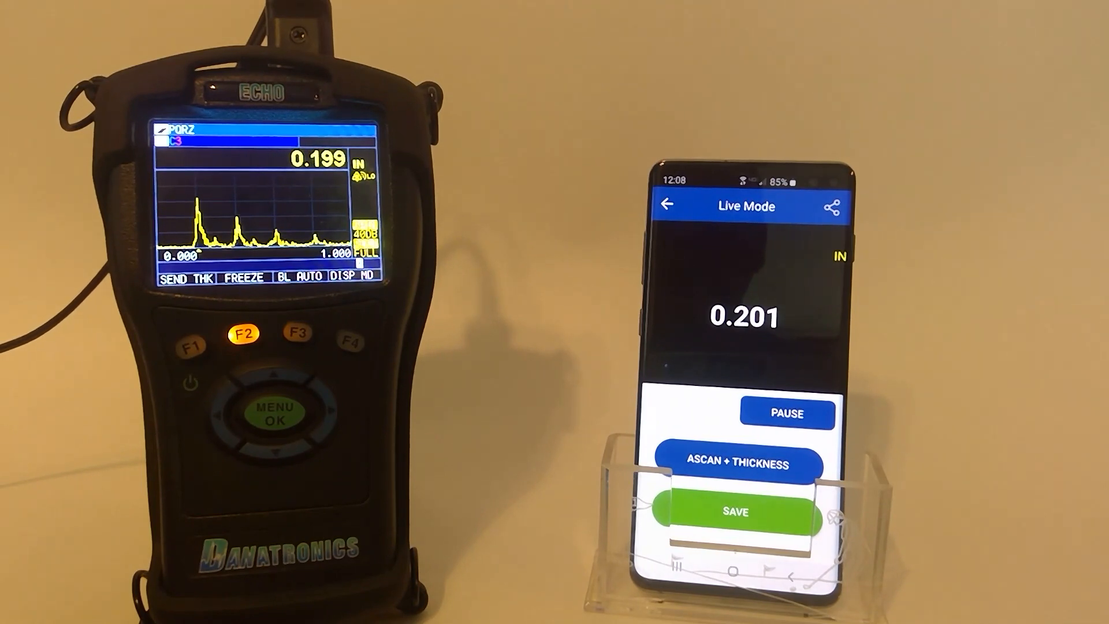
{"action": "left_click", "coordinate": [299, 333]}
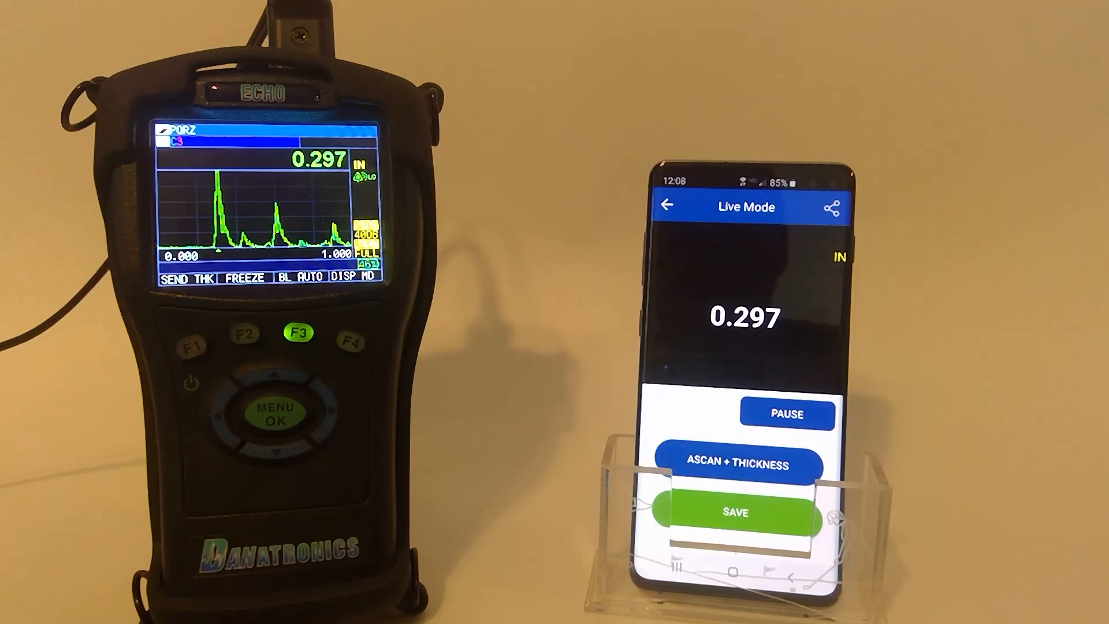
{"action": "left_click", "coordinate": [738, 464]}
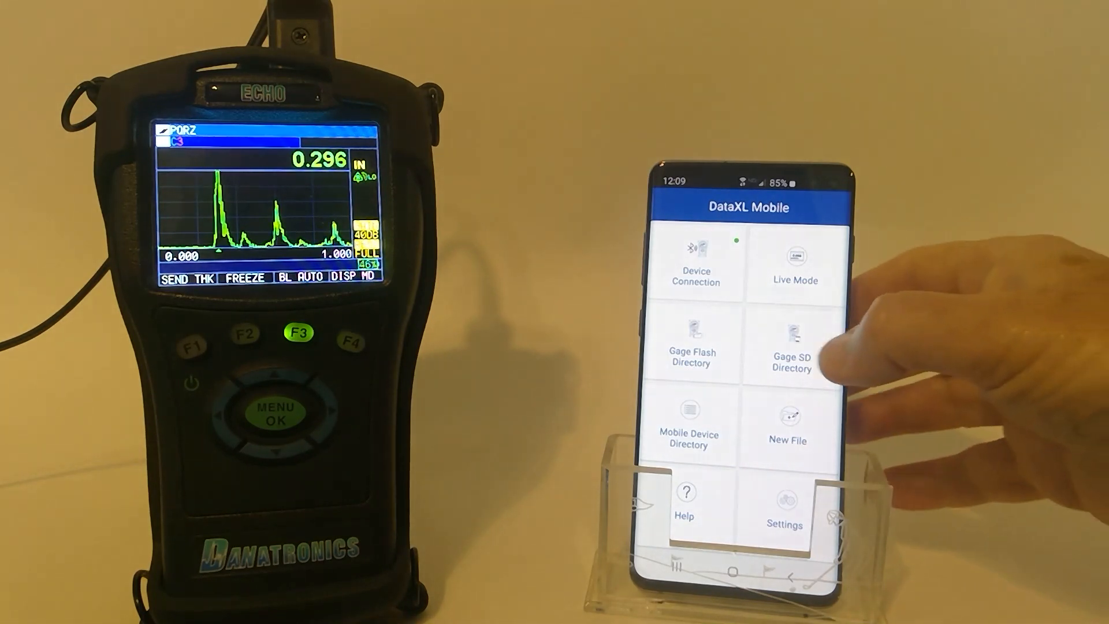
Step: Transfer PQRZ.CSV from the Gage SD Directory to the phone, overwriting the existing copy
{"action": "left_click", "coordinate": [793, 346]}
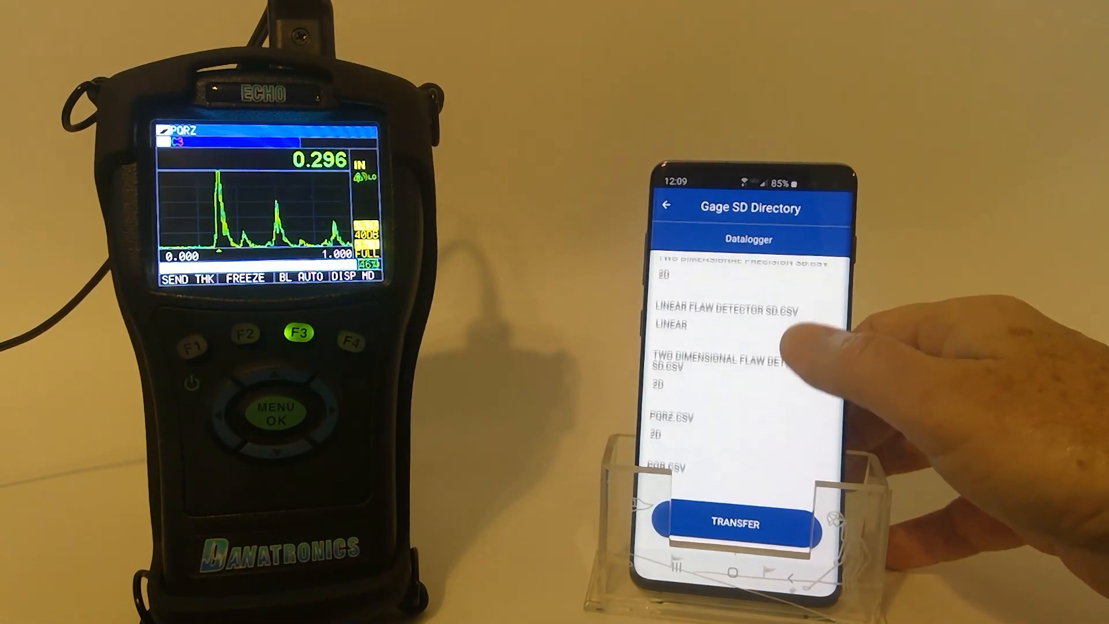
{"action": "scroll", "scroll_direction": "down", "scroll_amount": 3}
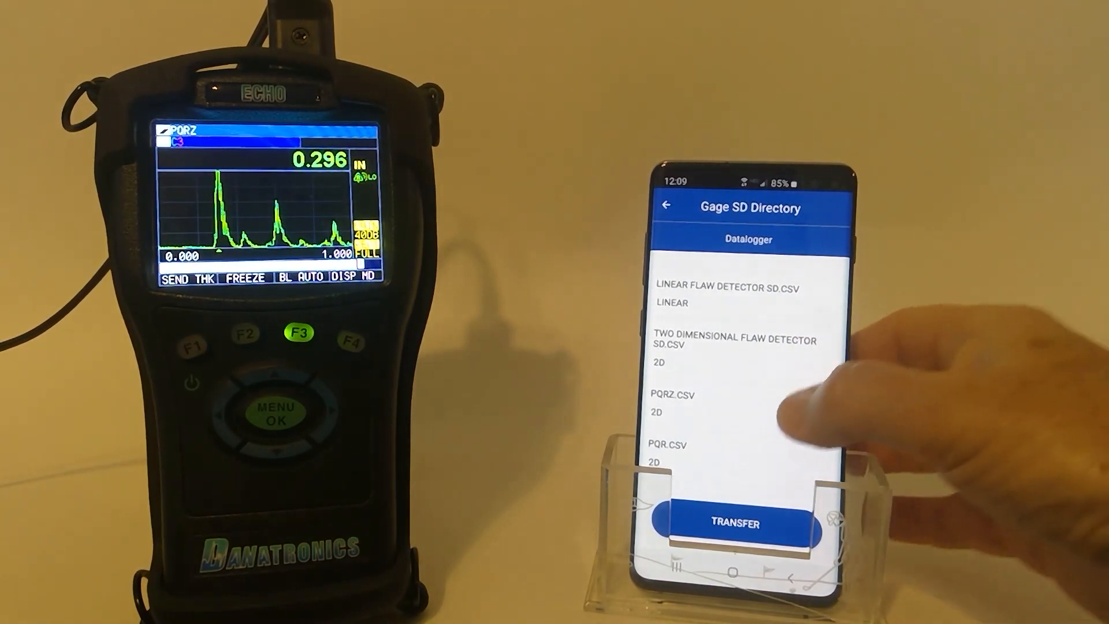
{"action": "left_click", "coordinate": [736, 403]}
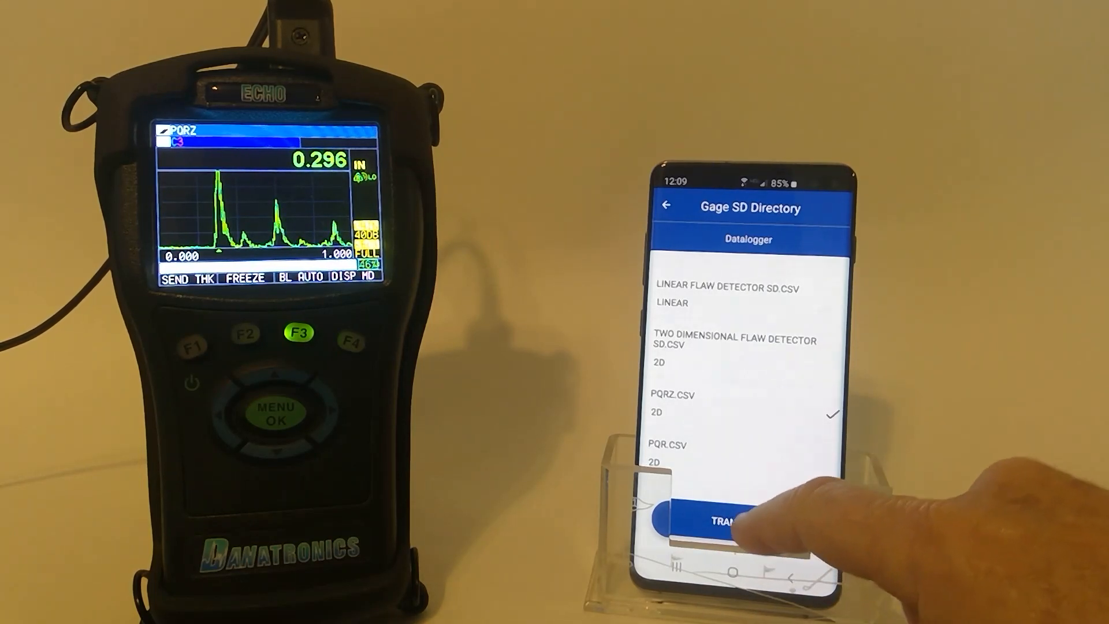
{"action": "left_click", "coordinate": [719, 516]}
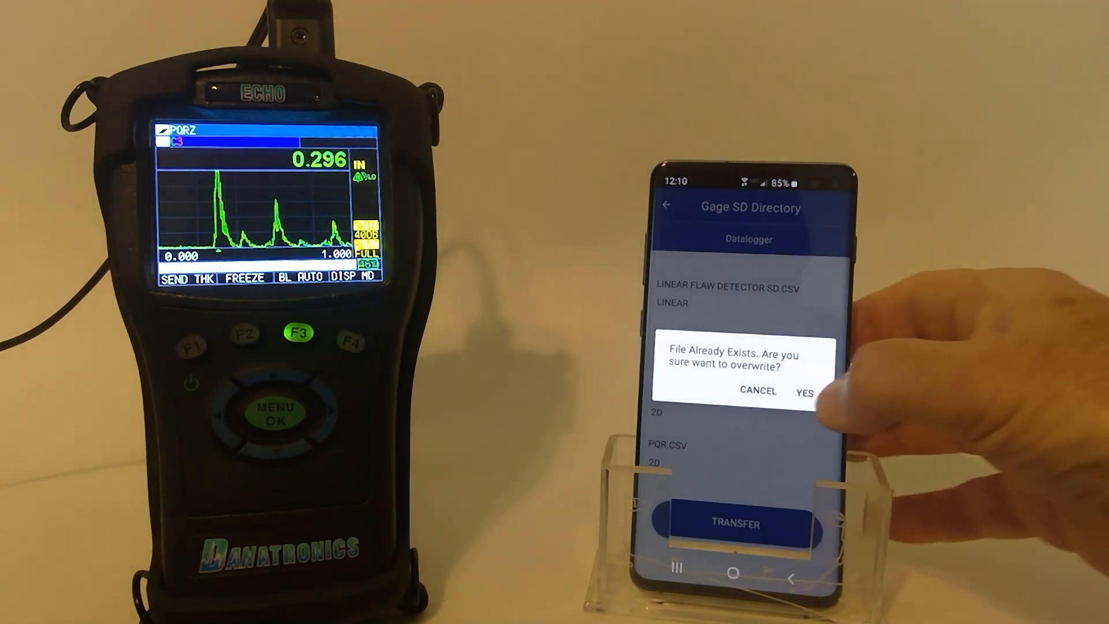
{"action": "left_click", "coordinate": [804, 391]}
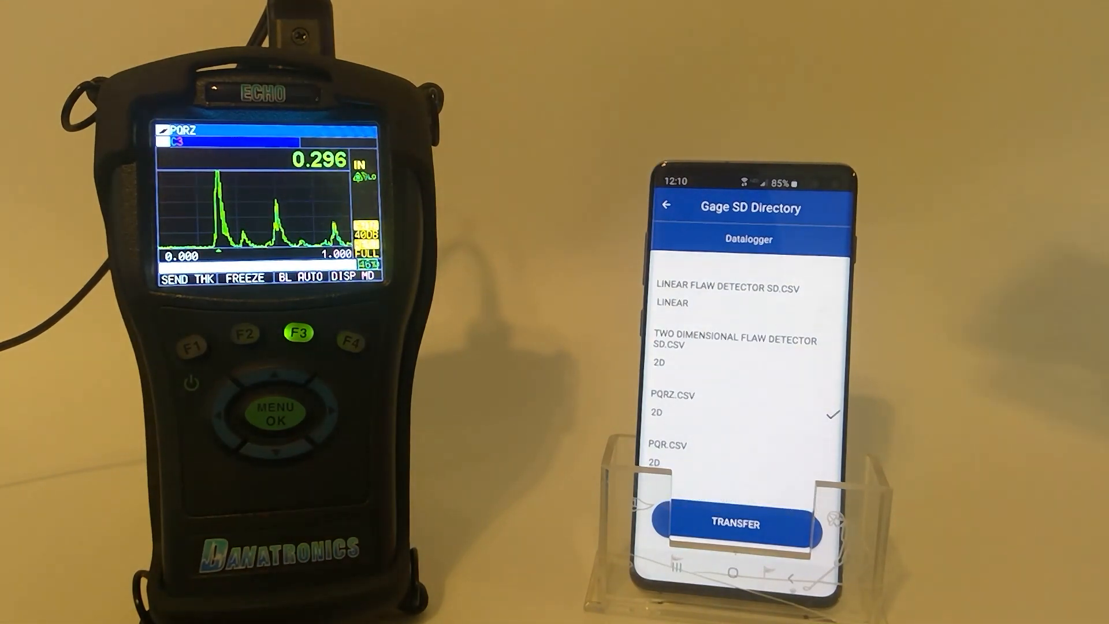
{"action": "left_click", "coordinate": [665, 205]}
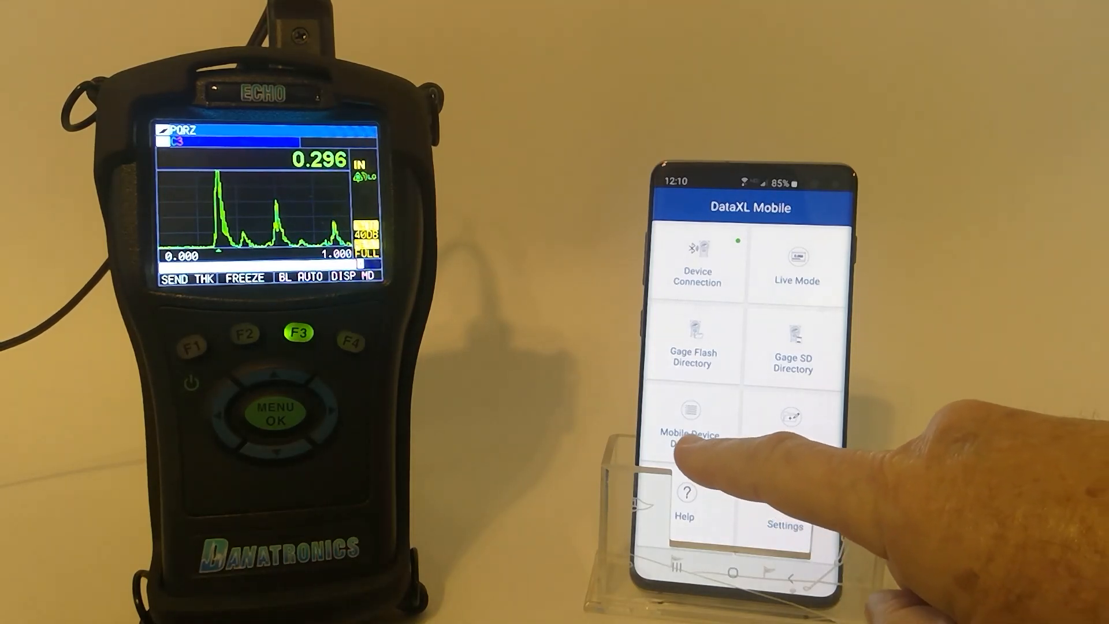
Step: Review PQRZ.CSV from the Mobile Device Directory, showing its waveform and 0.197 in reading
{"action": "left_click", "coordinate": [690, 417]}
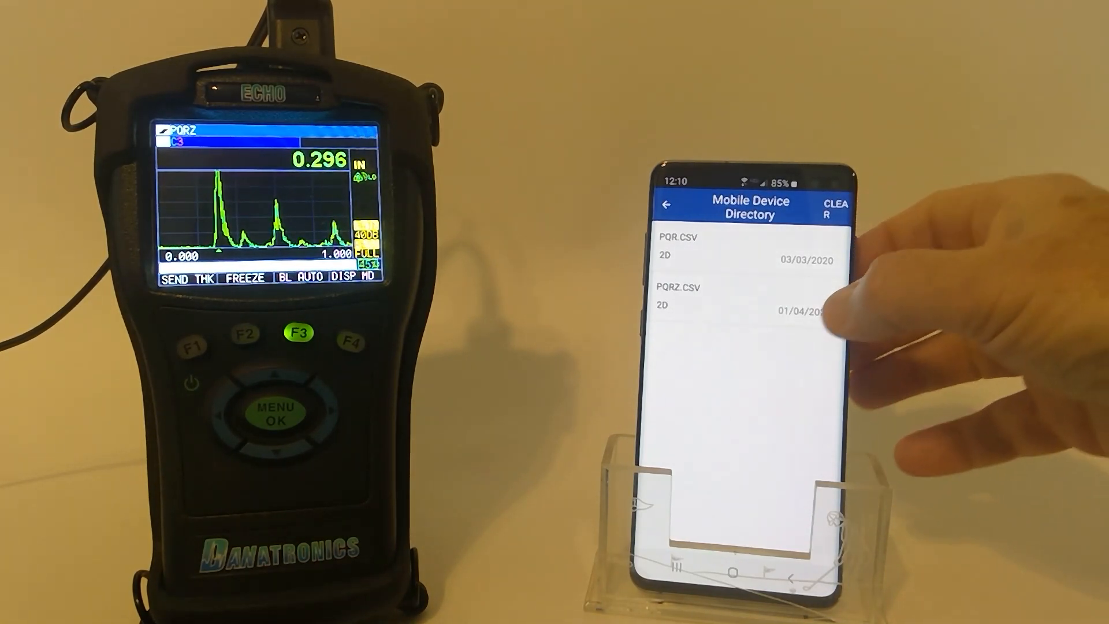
{"action": "left_click", "coordinate": [706, 305]}
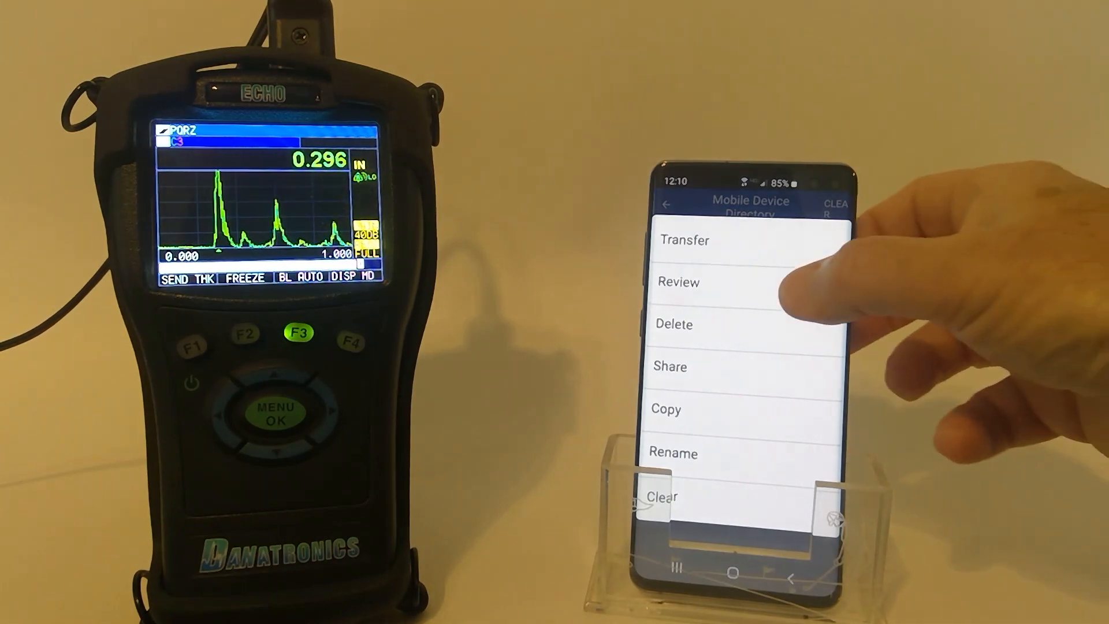
{"action": "left_click", "coordinate": [678, 282]}
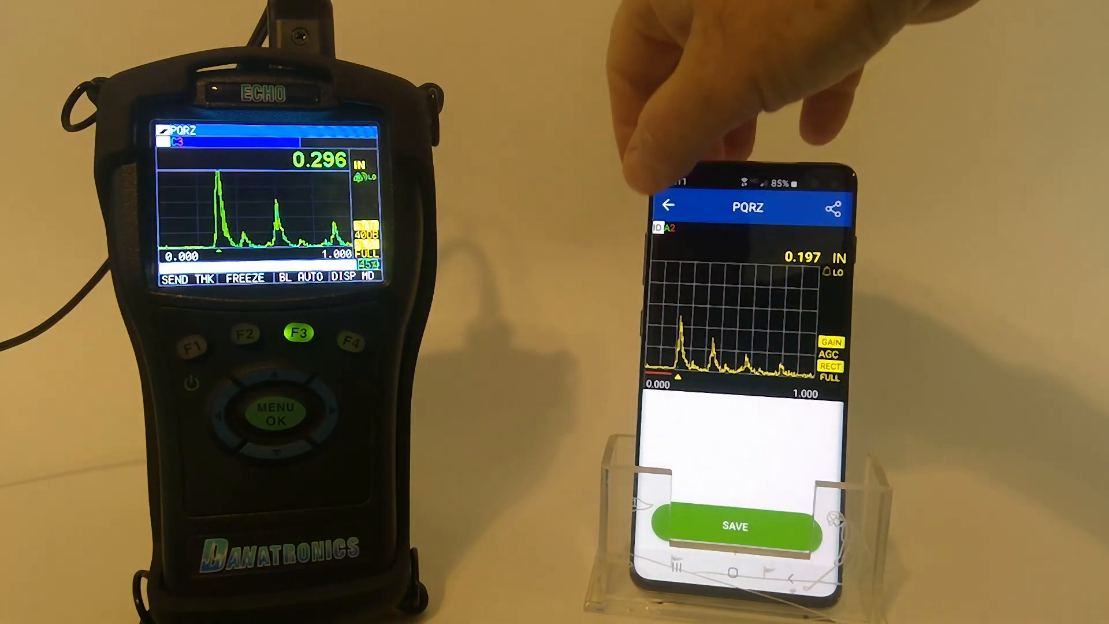
Step: Page through several PQRZ readings, list them all, then return to the home menu
{"action": "left_click", "coordinate": [735, 526]}
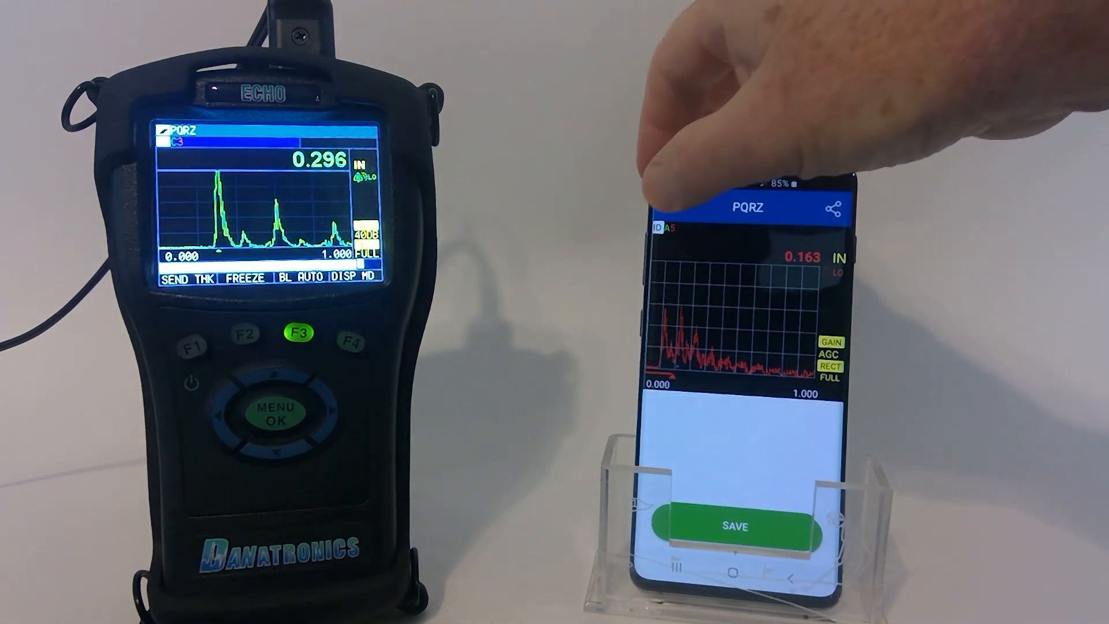
{"action": "left_click", "coordinate": [732, 527]}
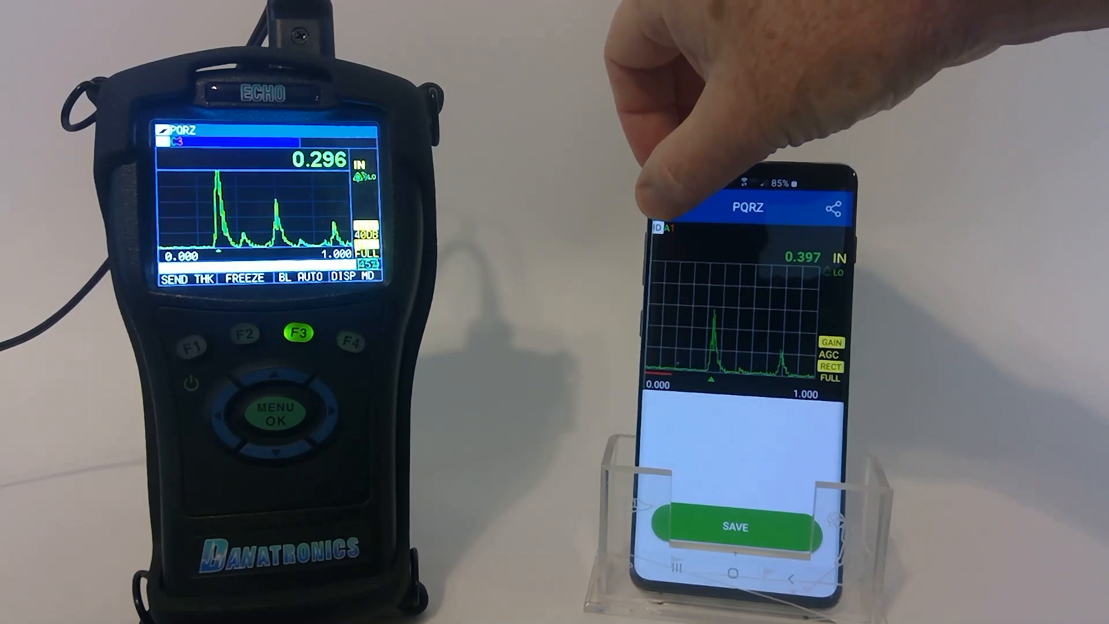
{"action": "left_click", "coordinate": [735, 526]}
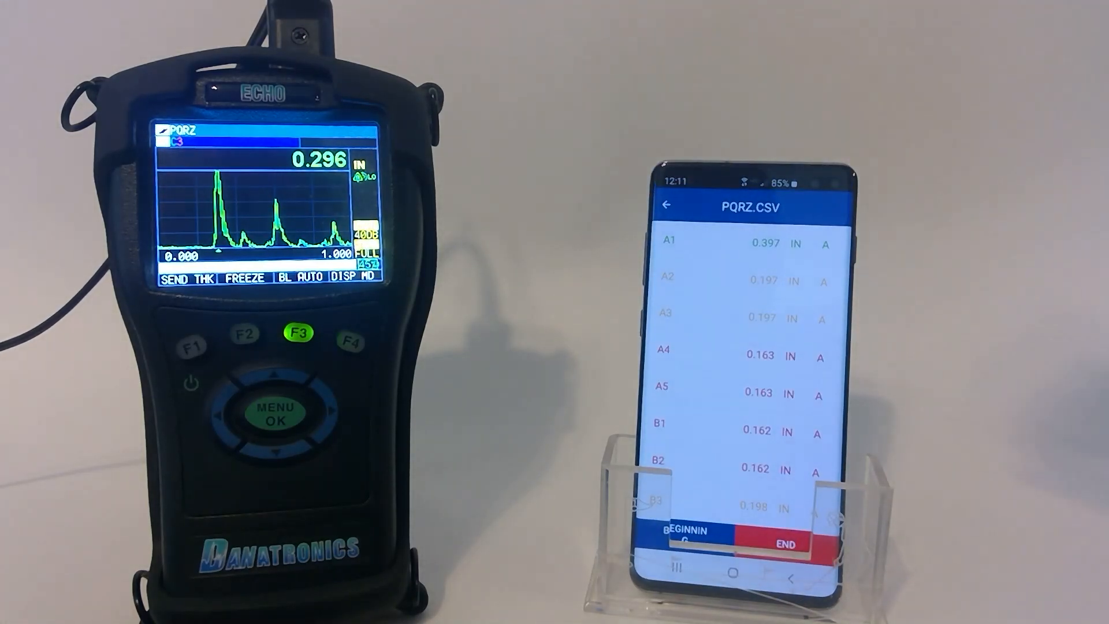
{"action": "left_click", "coordinate": [667, 206]}
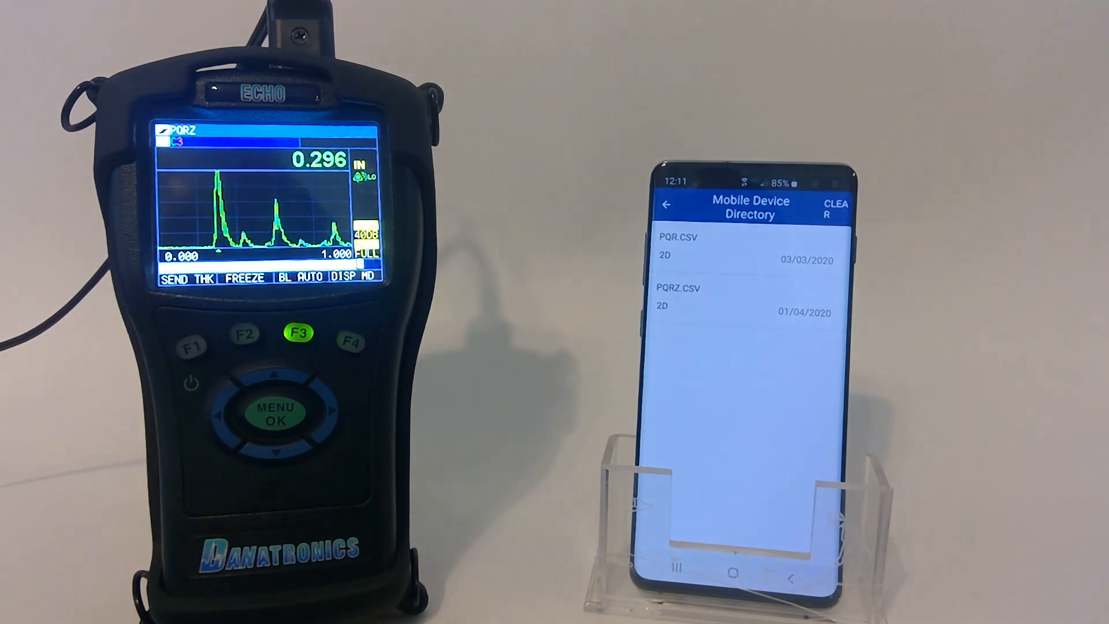
{"action": "left_click", "coordinate": [667, 204]}
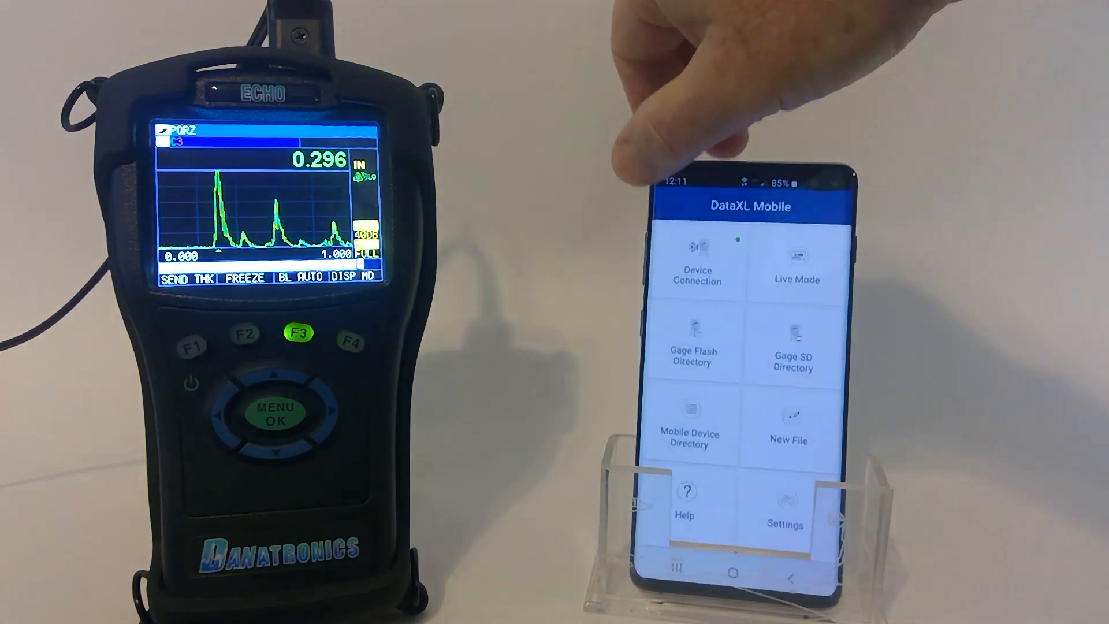